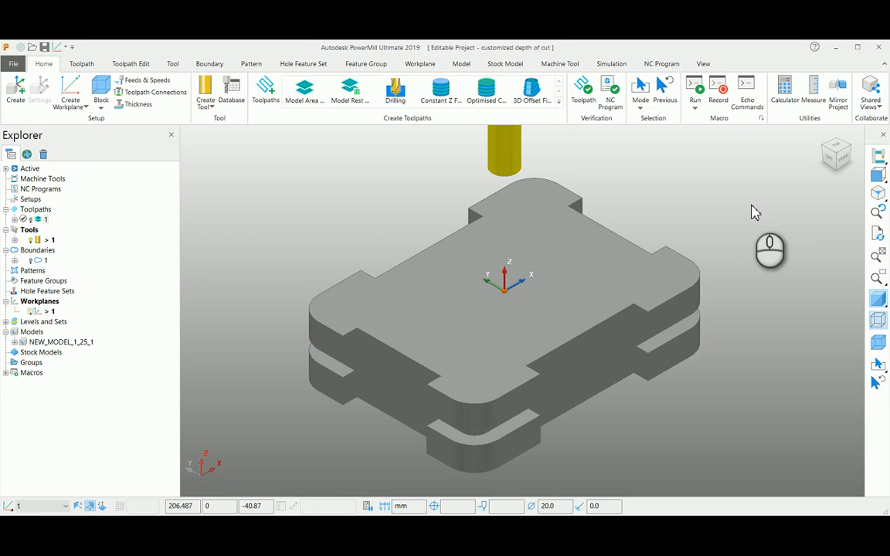
mouse_move(246, 227)
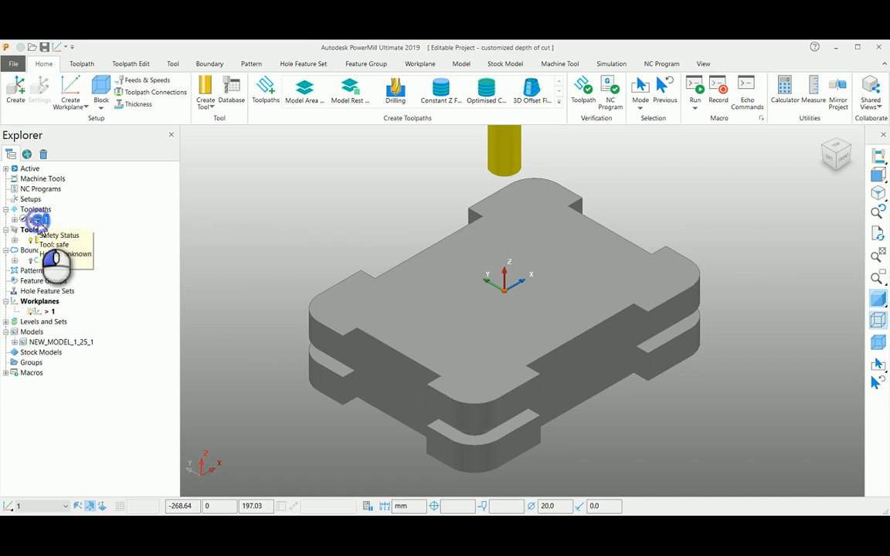
Bring up the context menu for Model Profile toolpath 1.
right_click(37, 221)
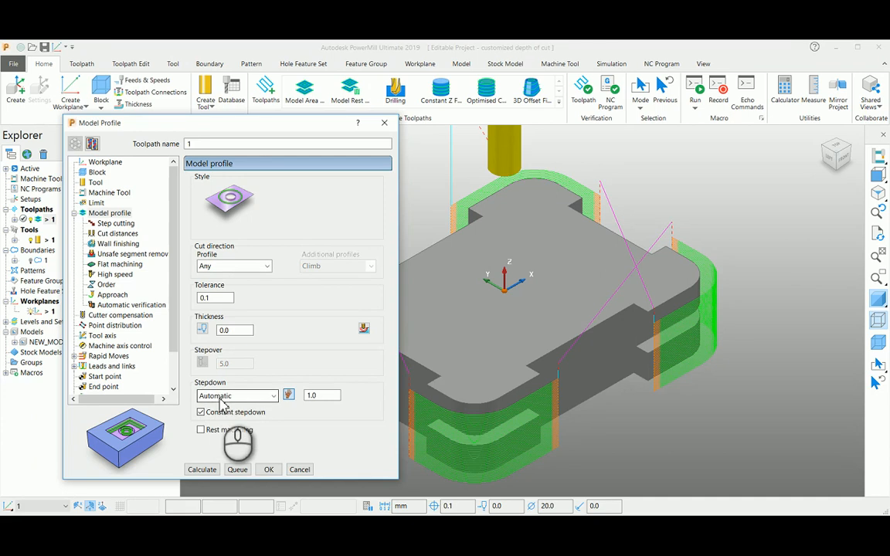
mouse_move(273, 395)
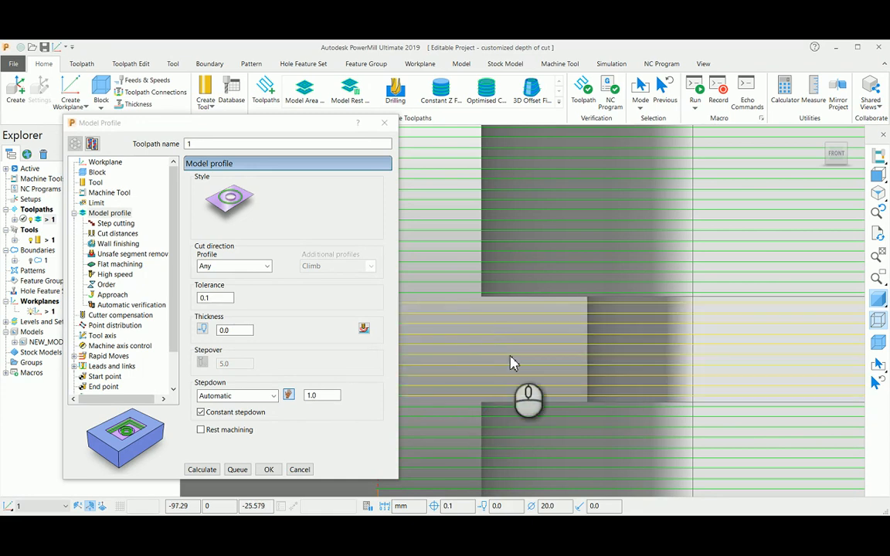
mouse_move(500, 336)
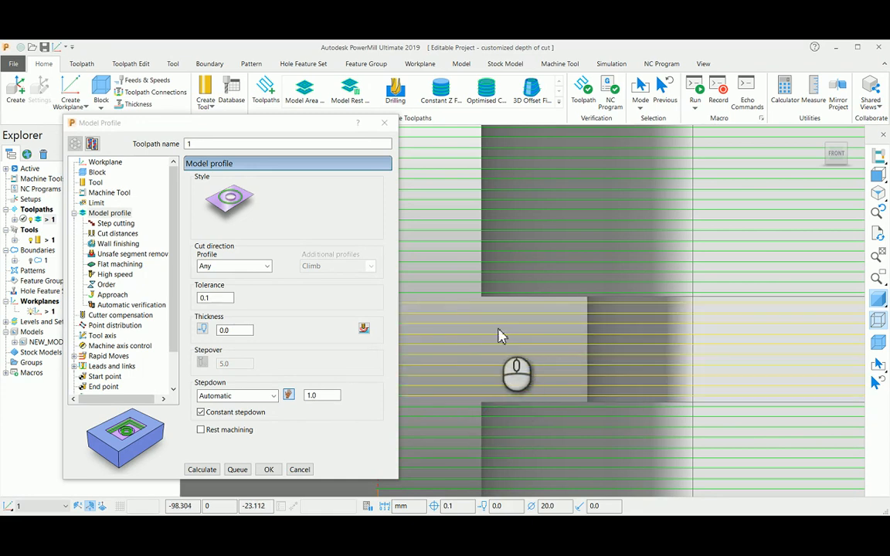
mouse_move(471, 320)
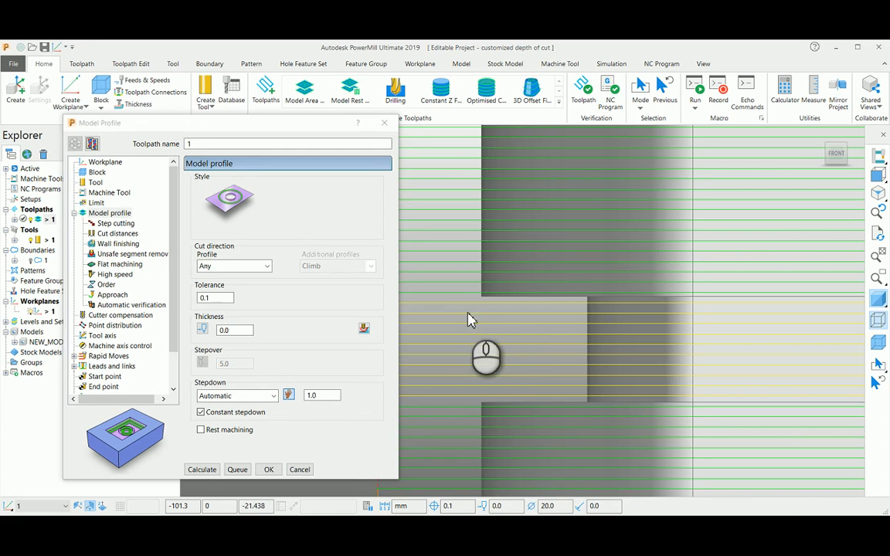
mouse_move(474, 403)
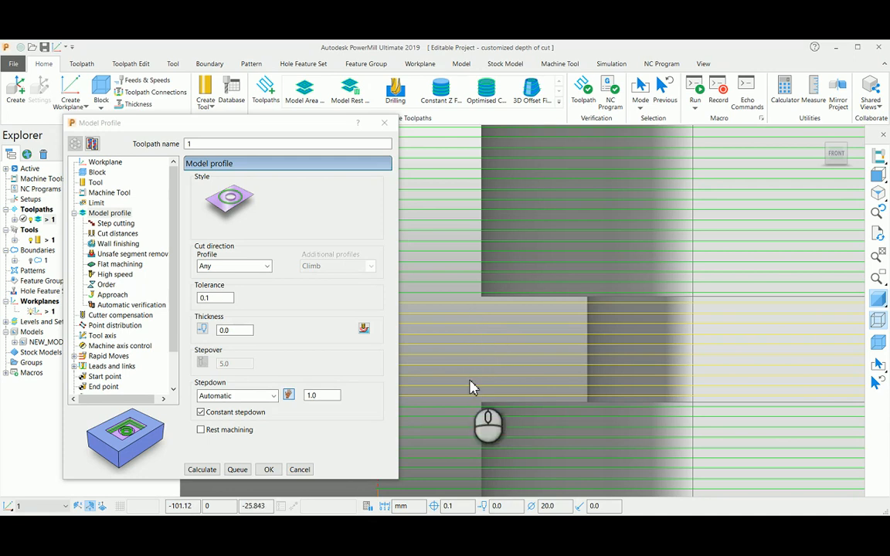
mouse_move(452, 311)
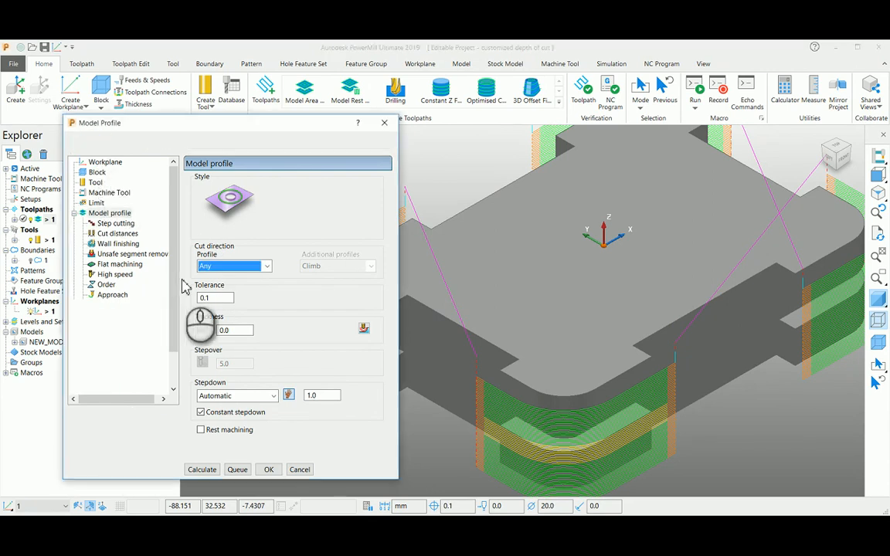
Switch the stepdown of toolpath copy 1_1 from Automatic to Manual.
left_click(273, 396)
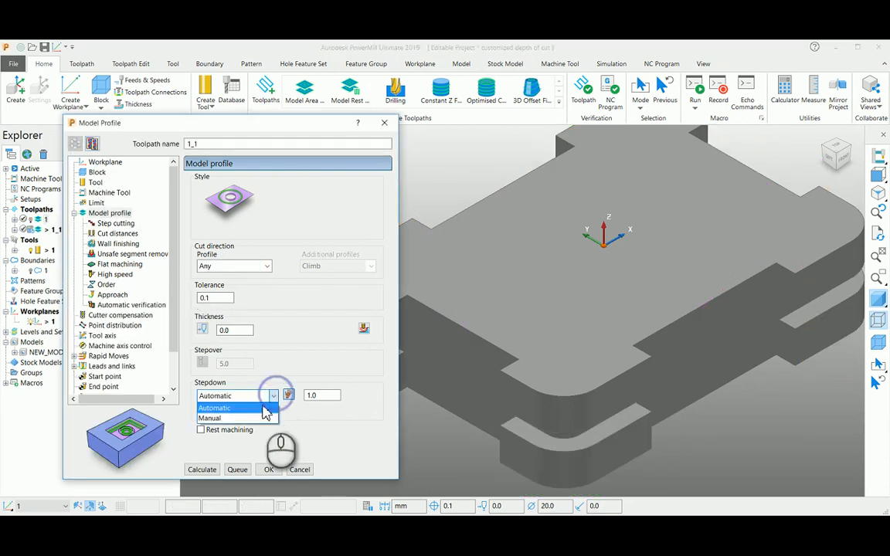
left_click(209, 418)
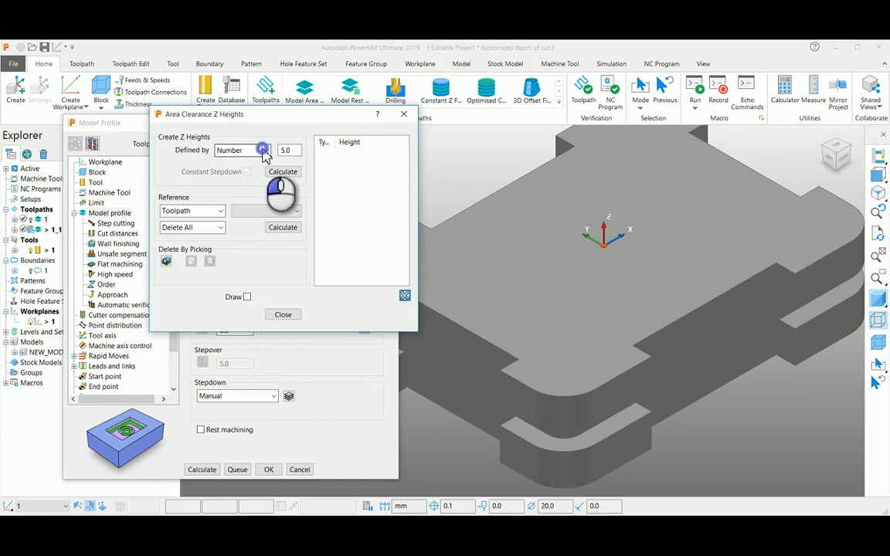
Generate Z heights for 1_1 defined by a 1.0 mm stepdown, from -1.0 down.
left_click(265, 150)
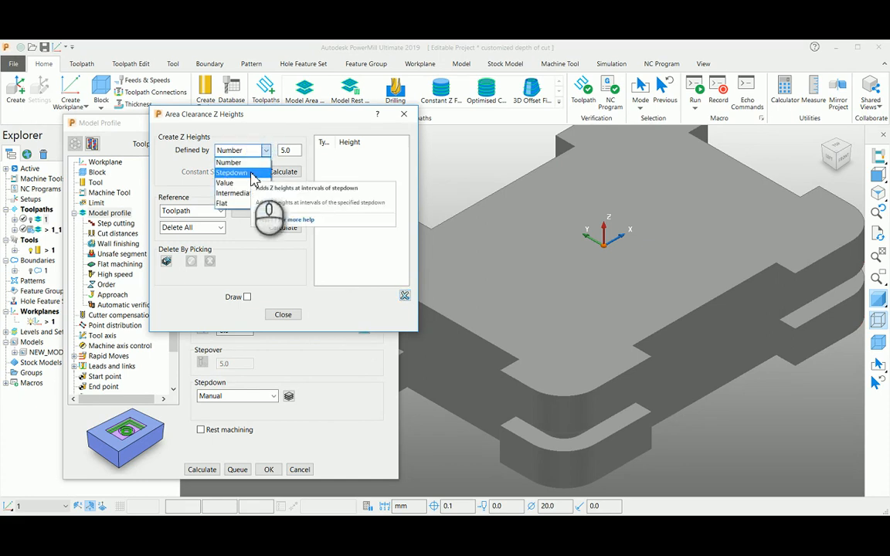
left_click(234, 172)
type("1")
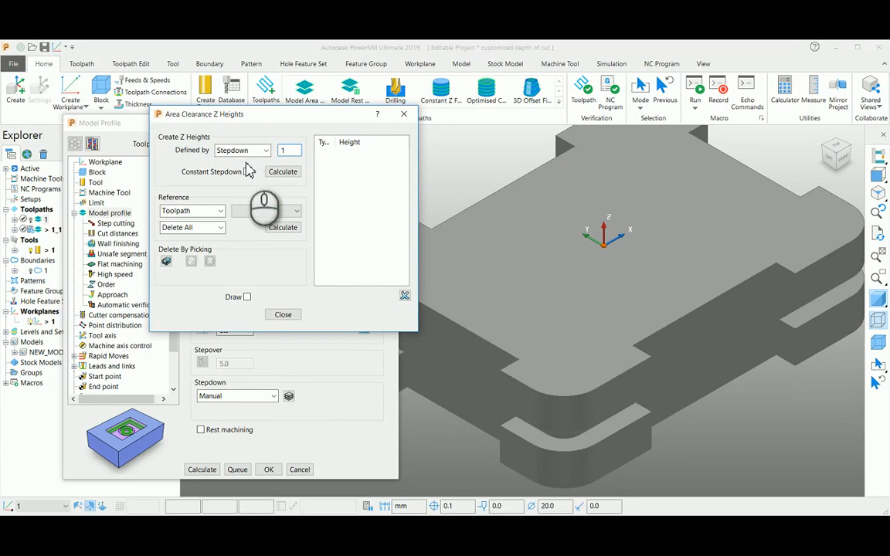
left_click(283, 171)
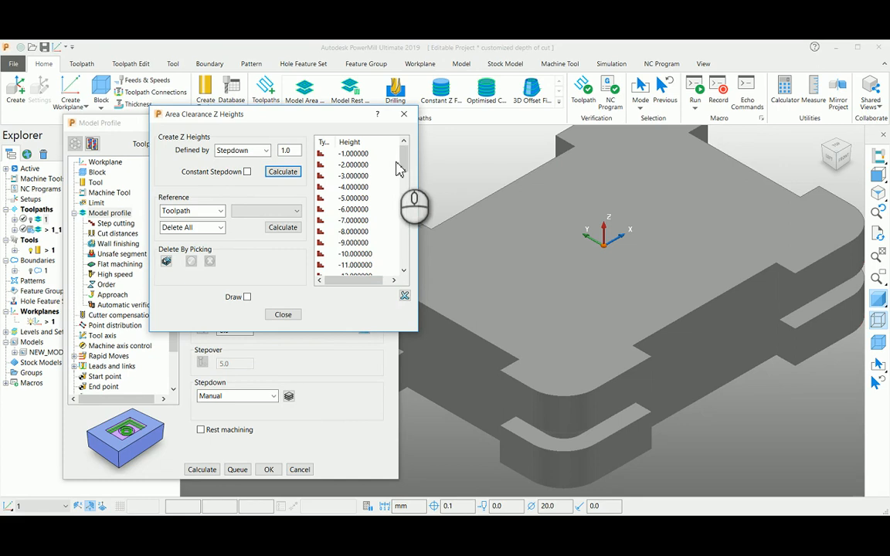
scroll("down", 3)
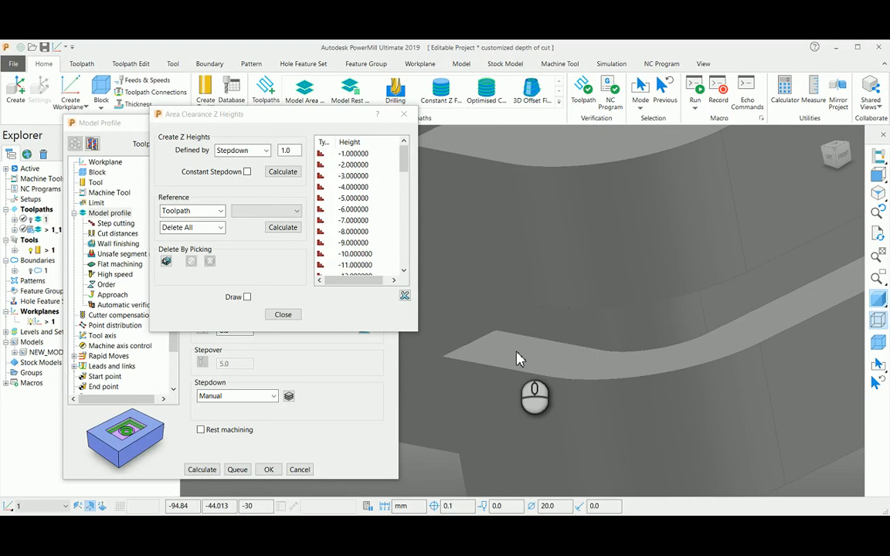
Review the Z heights list down past -29, select -21.0, and accept the heights.
scroll("down", 3)
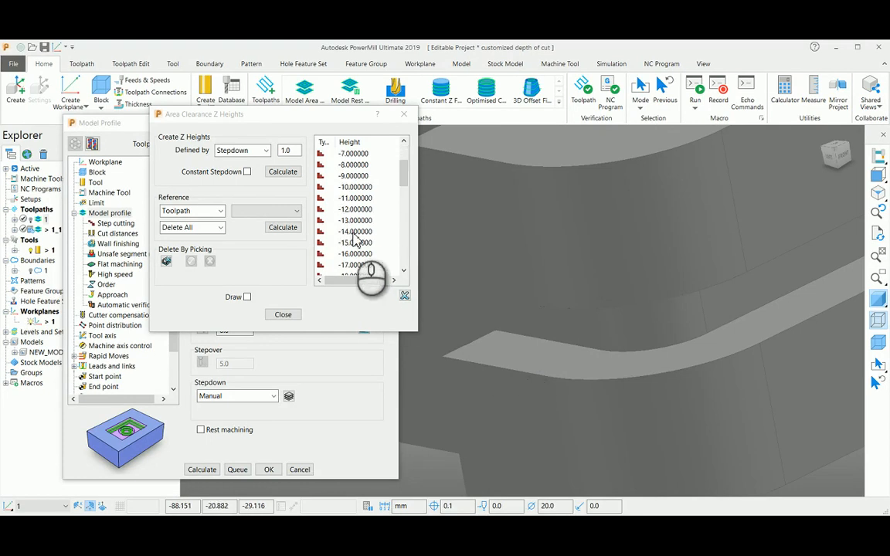
scroll("down", 3)
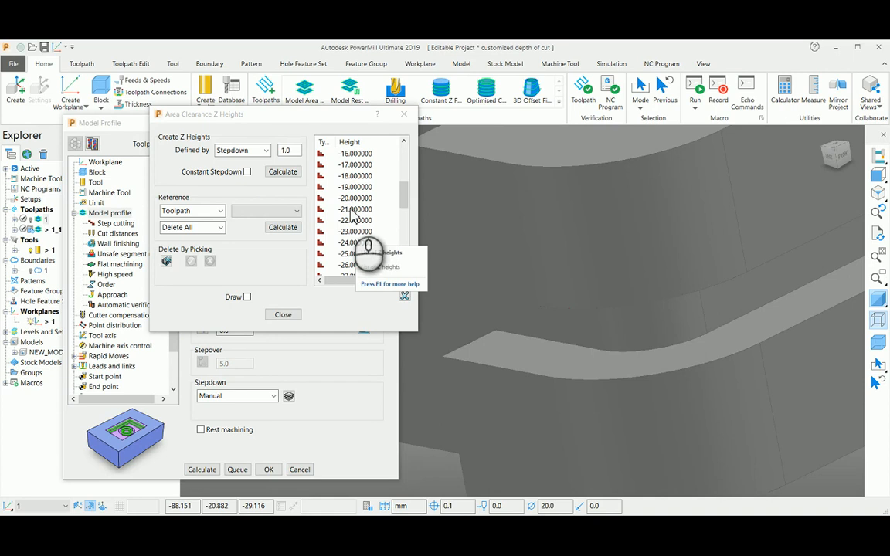
left_click(355, 175)
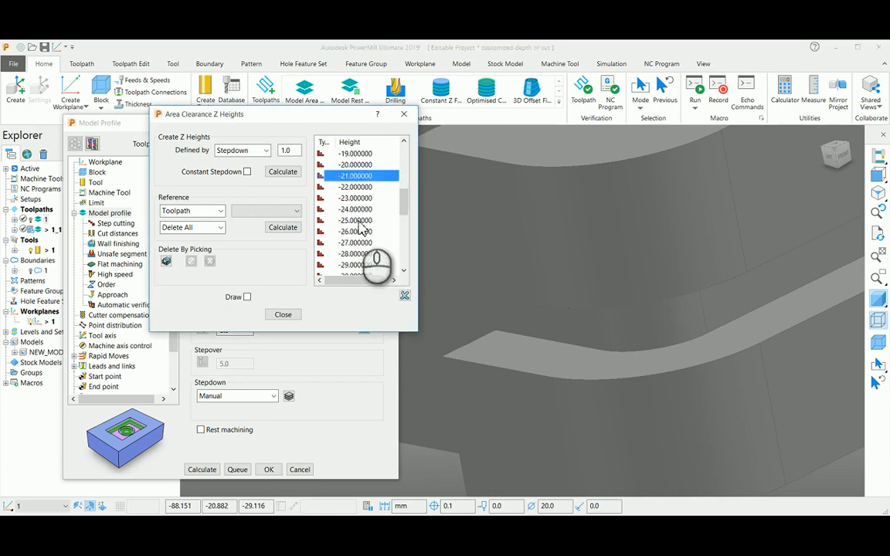
scroll("down", 3)
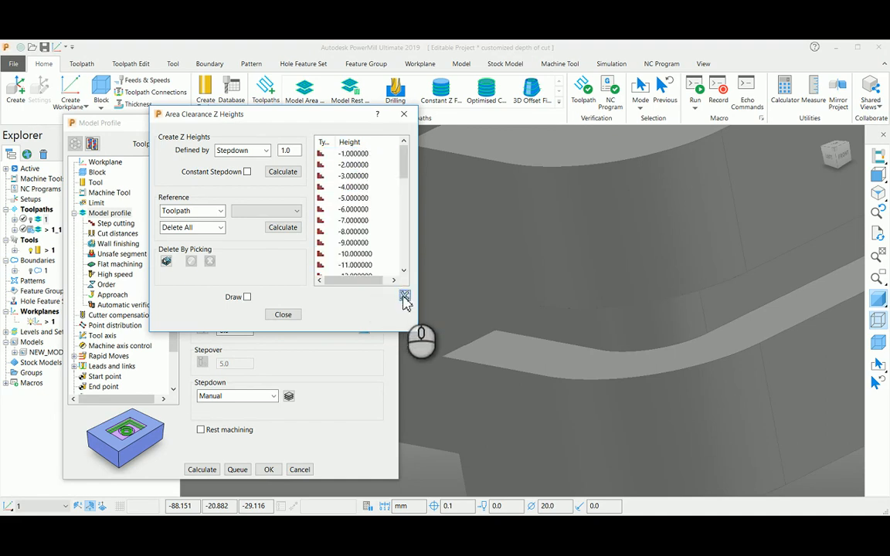
left_click(283, 314)
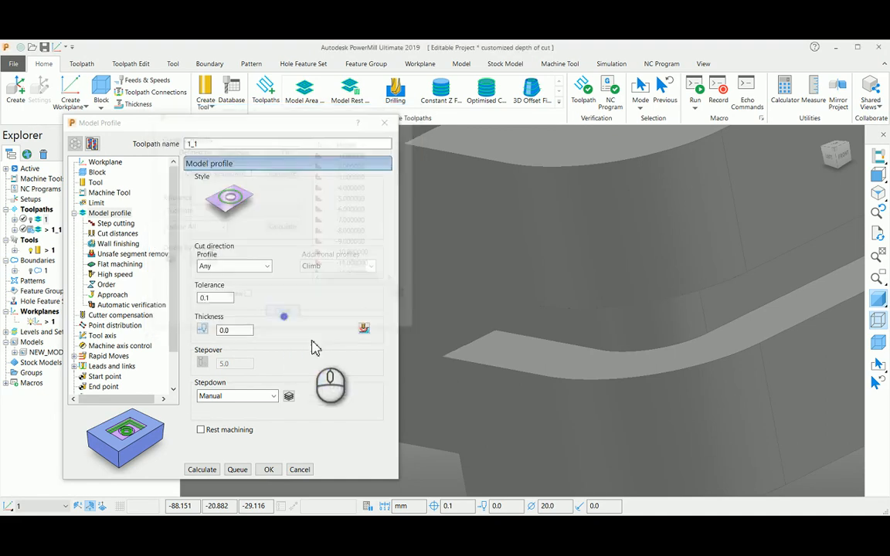
Calculate toolpath 1_1 and view its profile levels from the front.
left_click(201, 468)
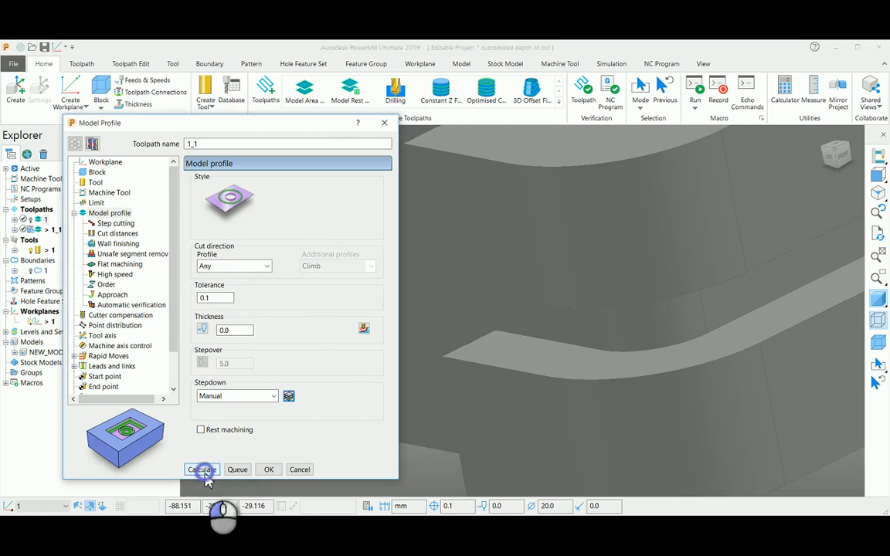
left_click(201, 469)
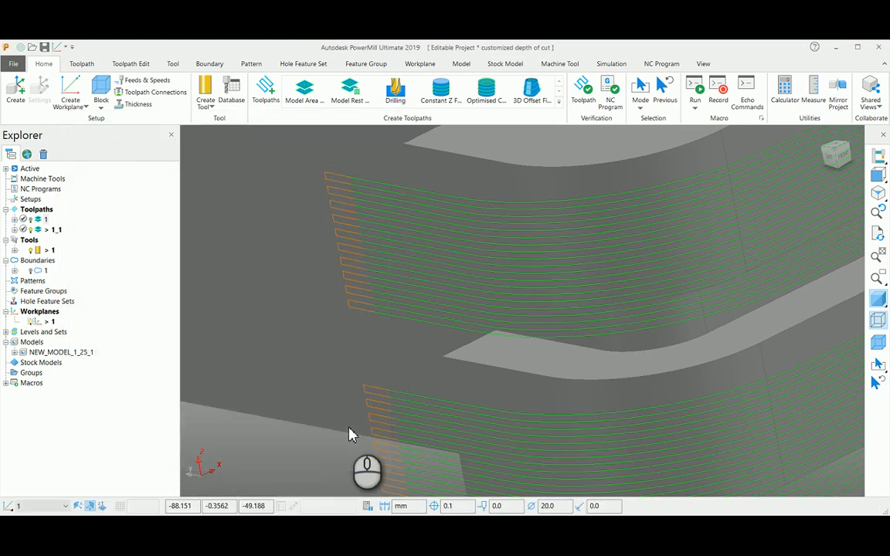
left_click(837, 152)
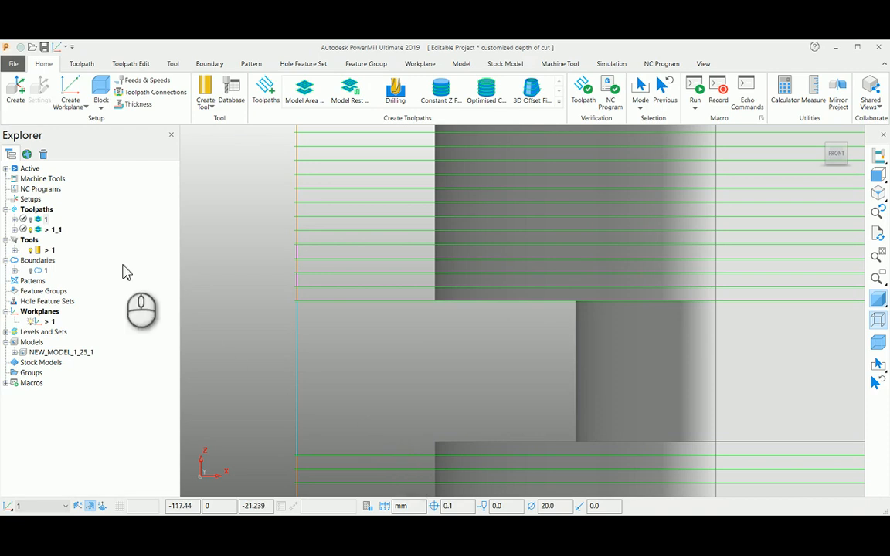
Compare statistics: toolpath 1_1 totals 0:18:43 versus 0:23:33 for toolpath 1.
right_click(45, 219)
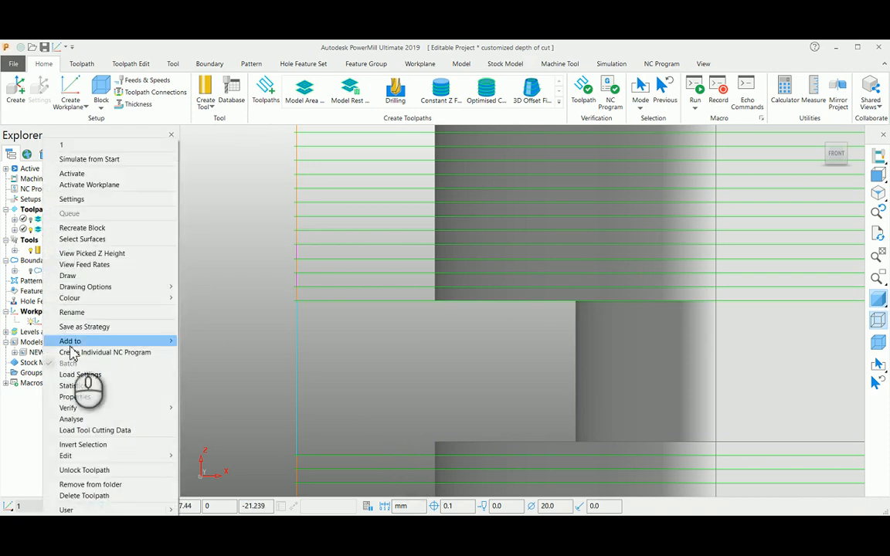
left_click(72, 386)
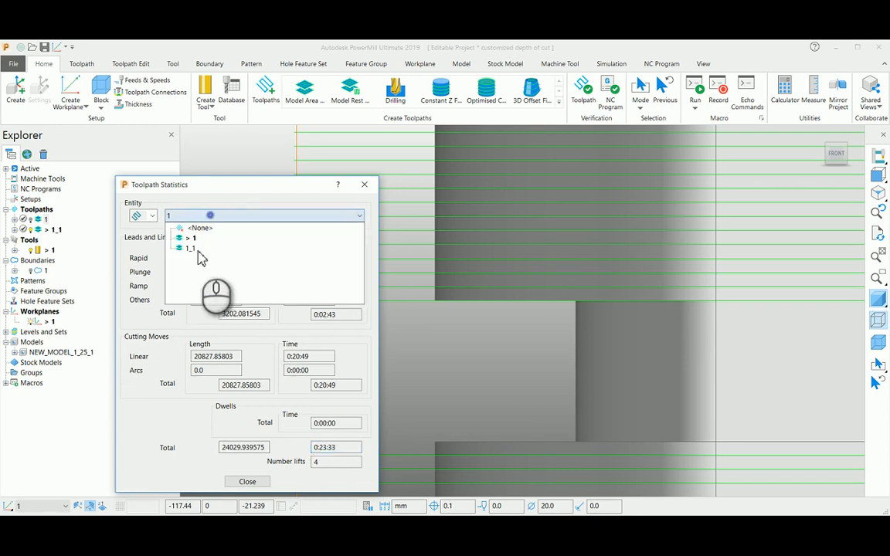
left_click(190, 249)
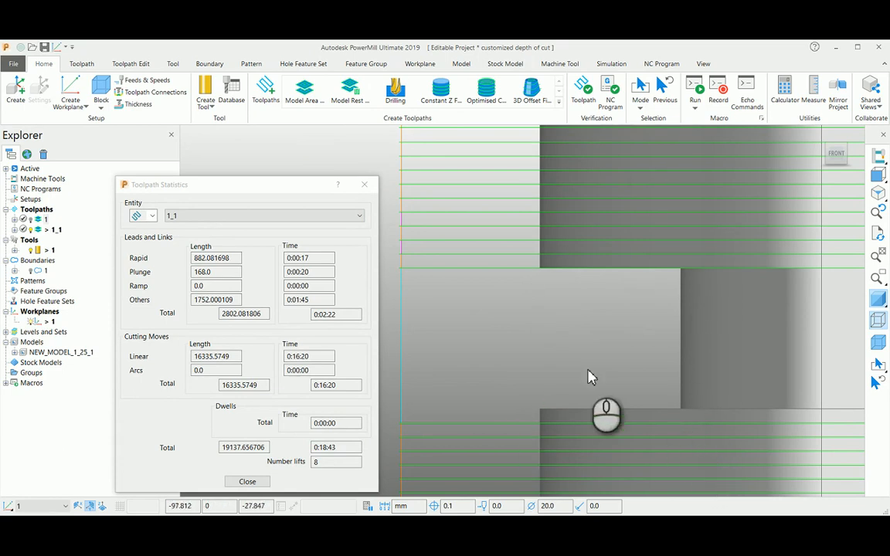
mouse_move(502, 413)
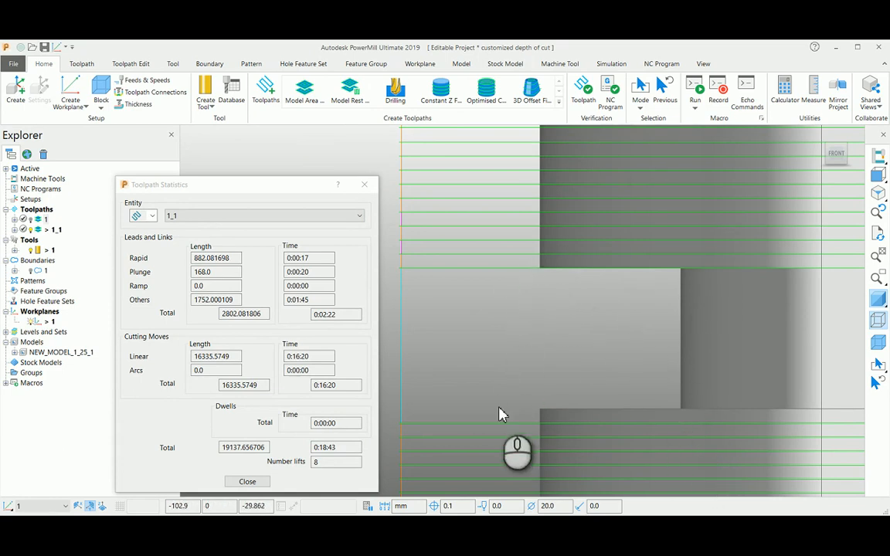
mouse_move(510, 425)
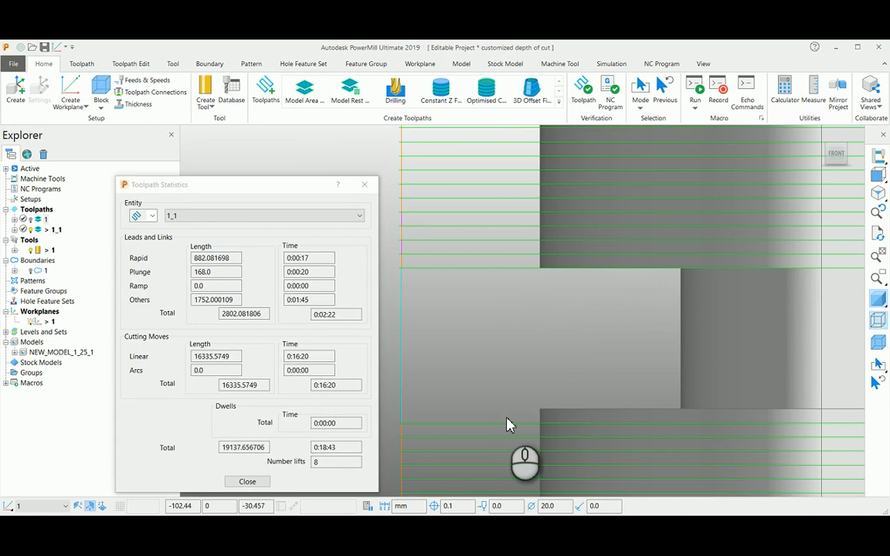